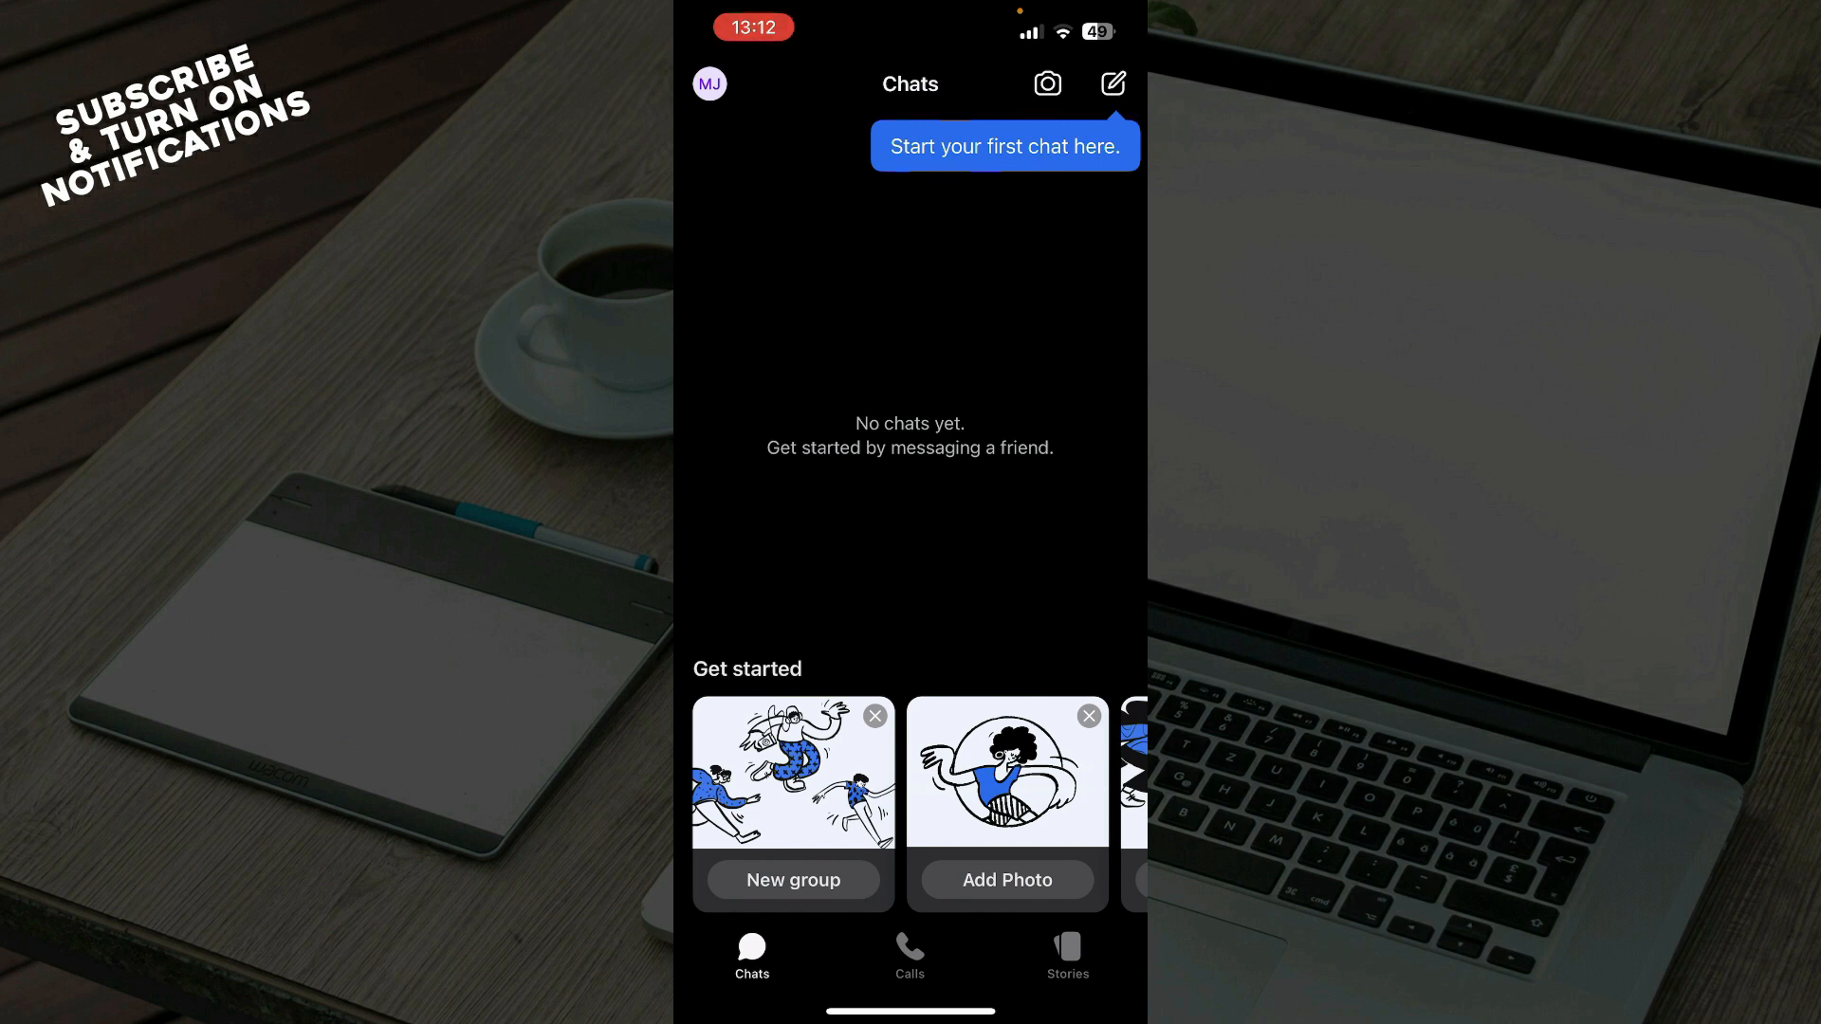
Start a new message, abandon it, and return to the empty chats list
{"action": "left_click", "coordinate": [1111, 84]}
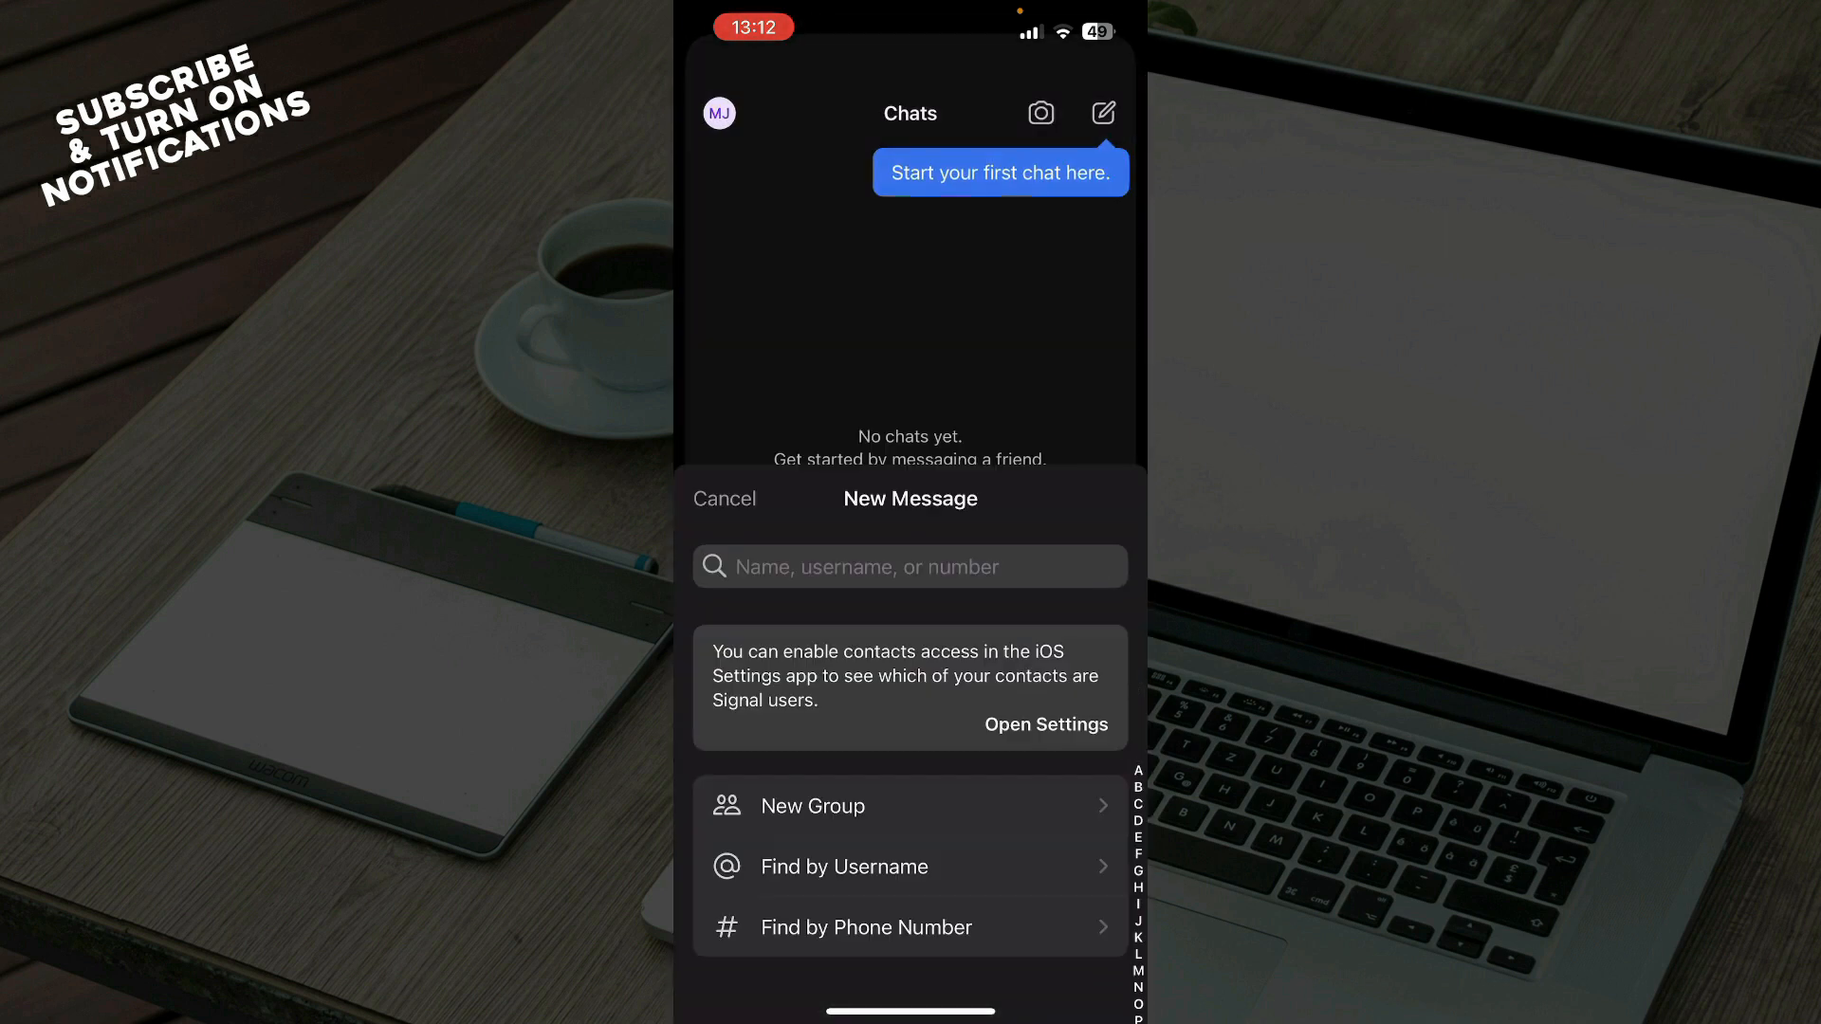
{"action": "left_click", "coordinate": [723, 499]}
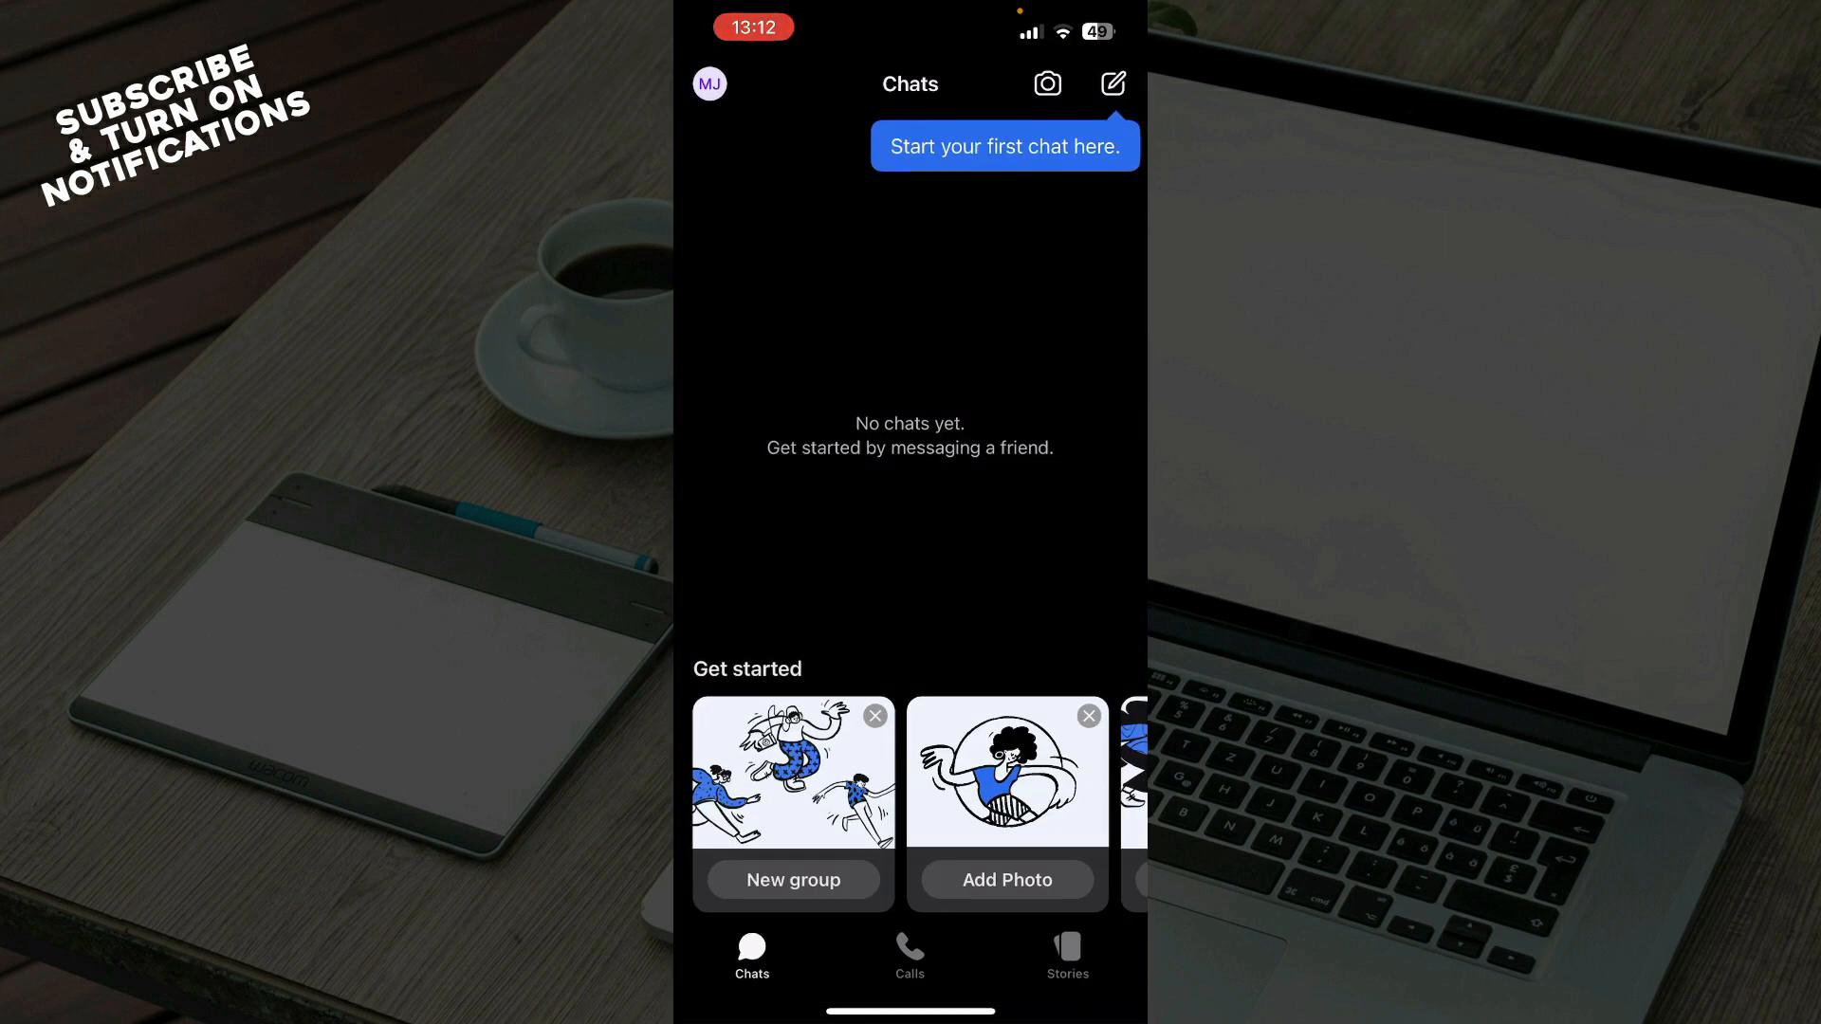
{"action": "scroll", "scroll_direction": "left", "scroll_amount": 3}
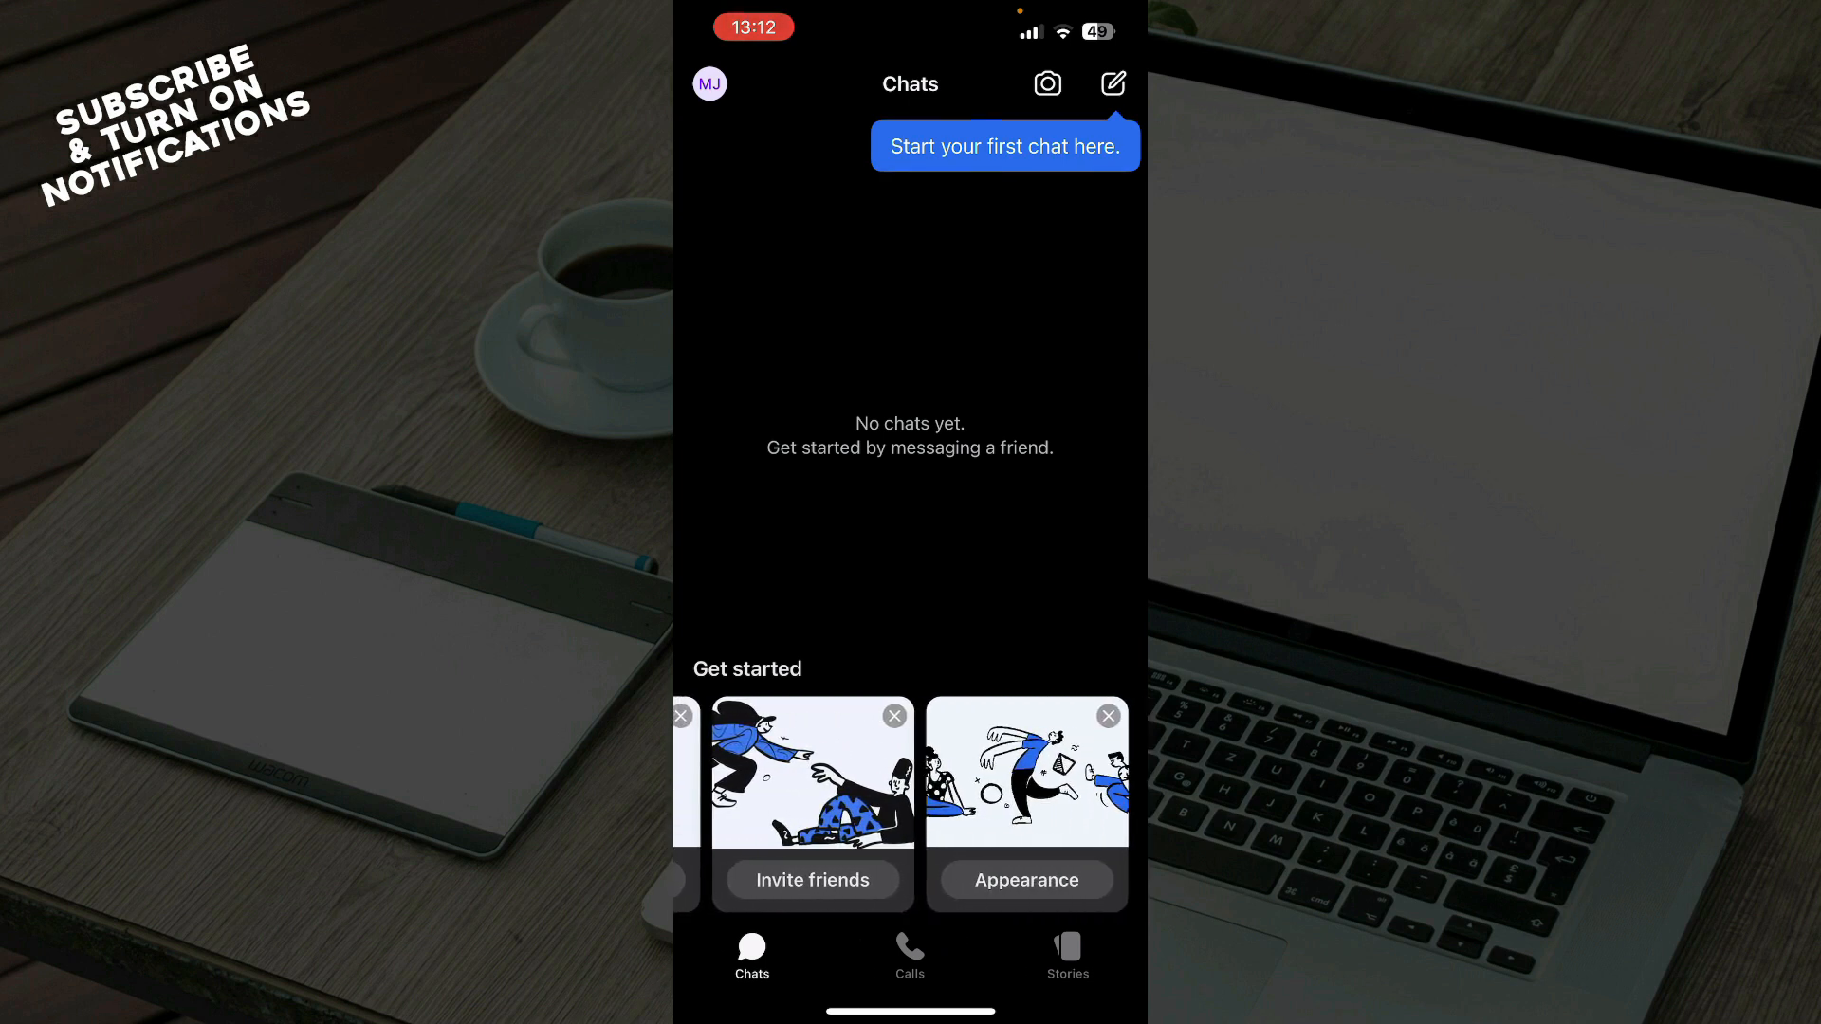
{"action": "scroll", "scroll_direction": "left", "scroll_amount": 3}
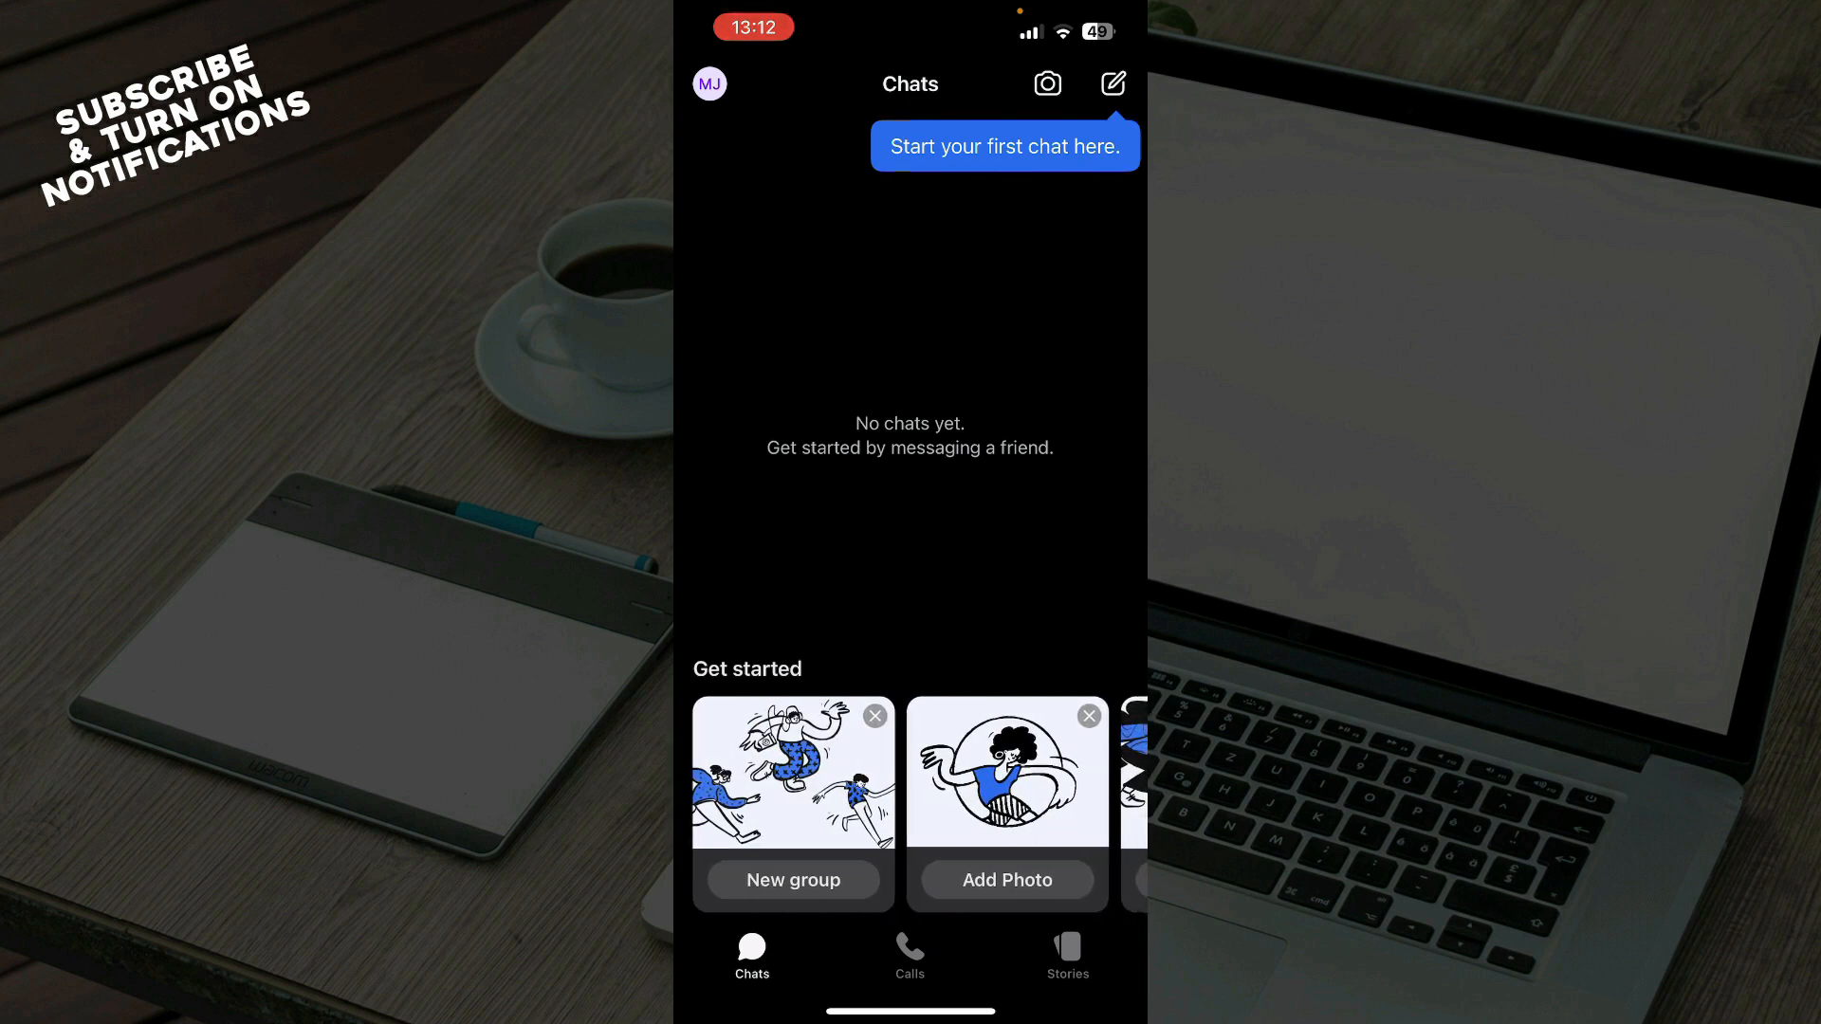
Tour the Calls and Stories lists, then return to Chats
{"action": "left_click", "coordinate": [908, 956]}
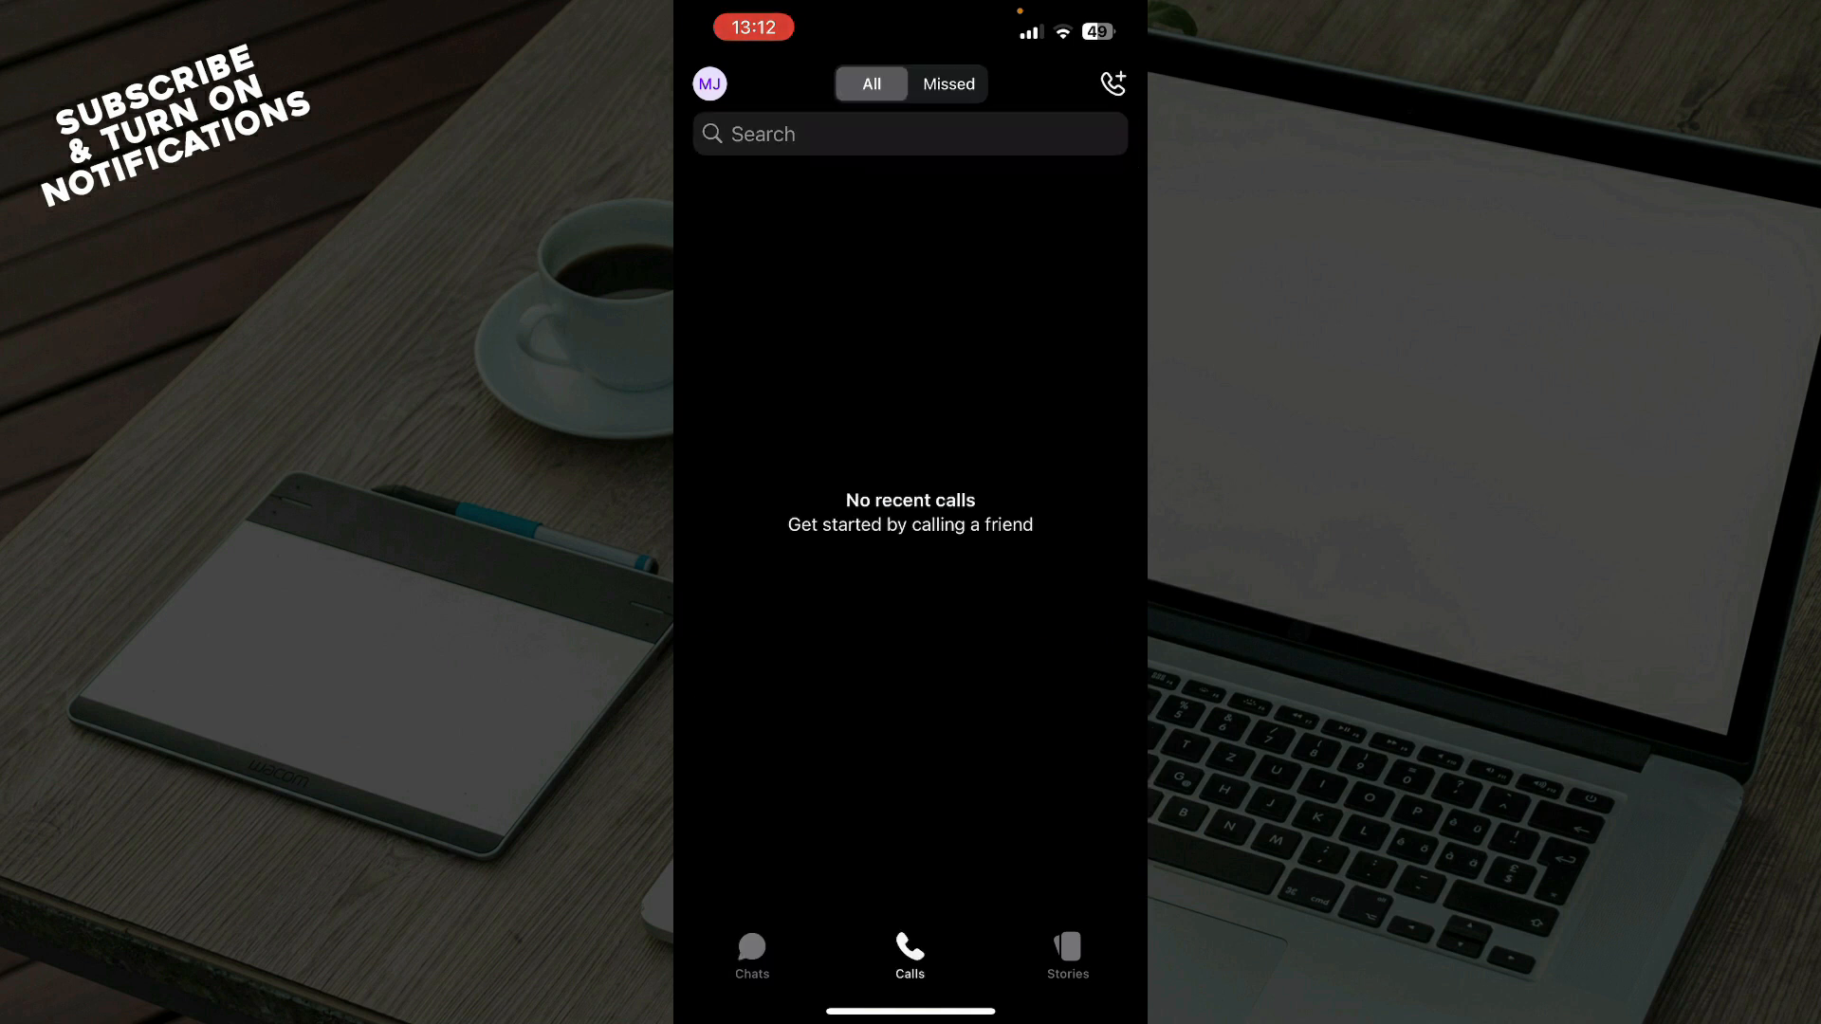
{"action": "left_click", "coordinate": [1064, 952]}
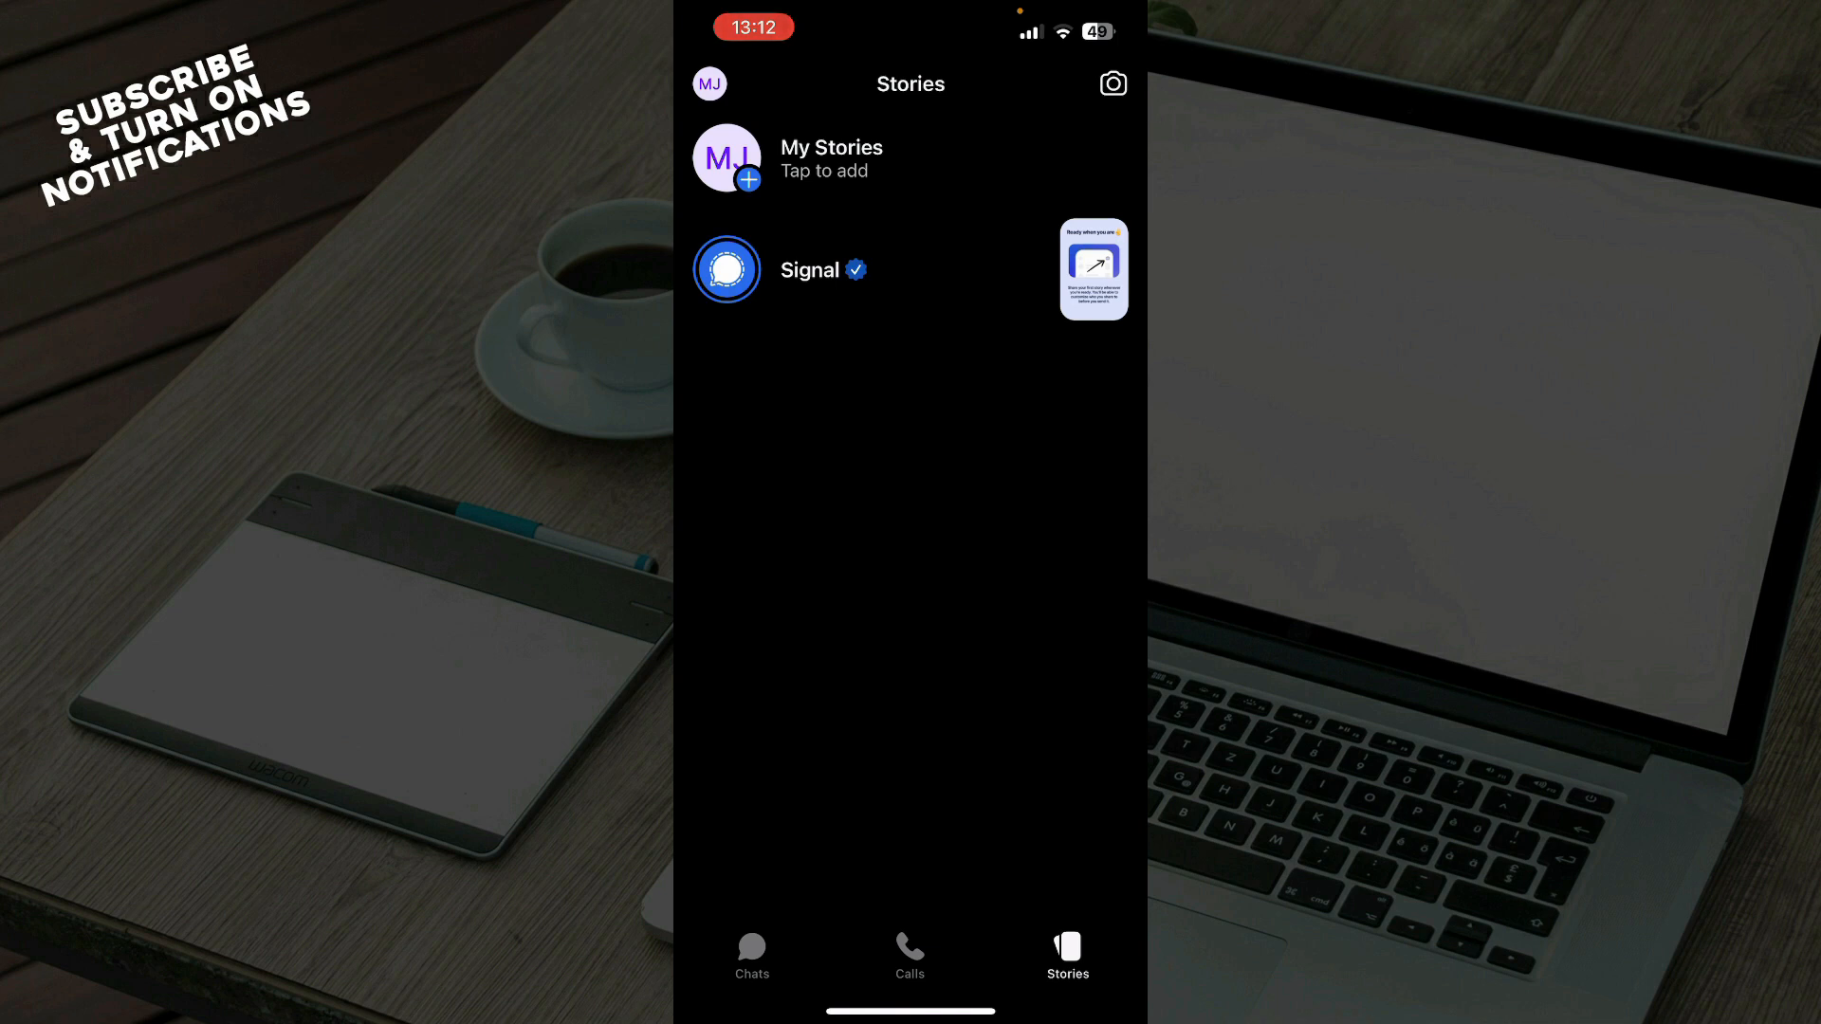
{"action": "left_click", "coordinate": [752, 952]}
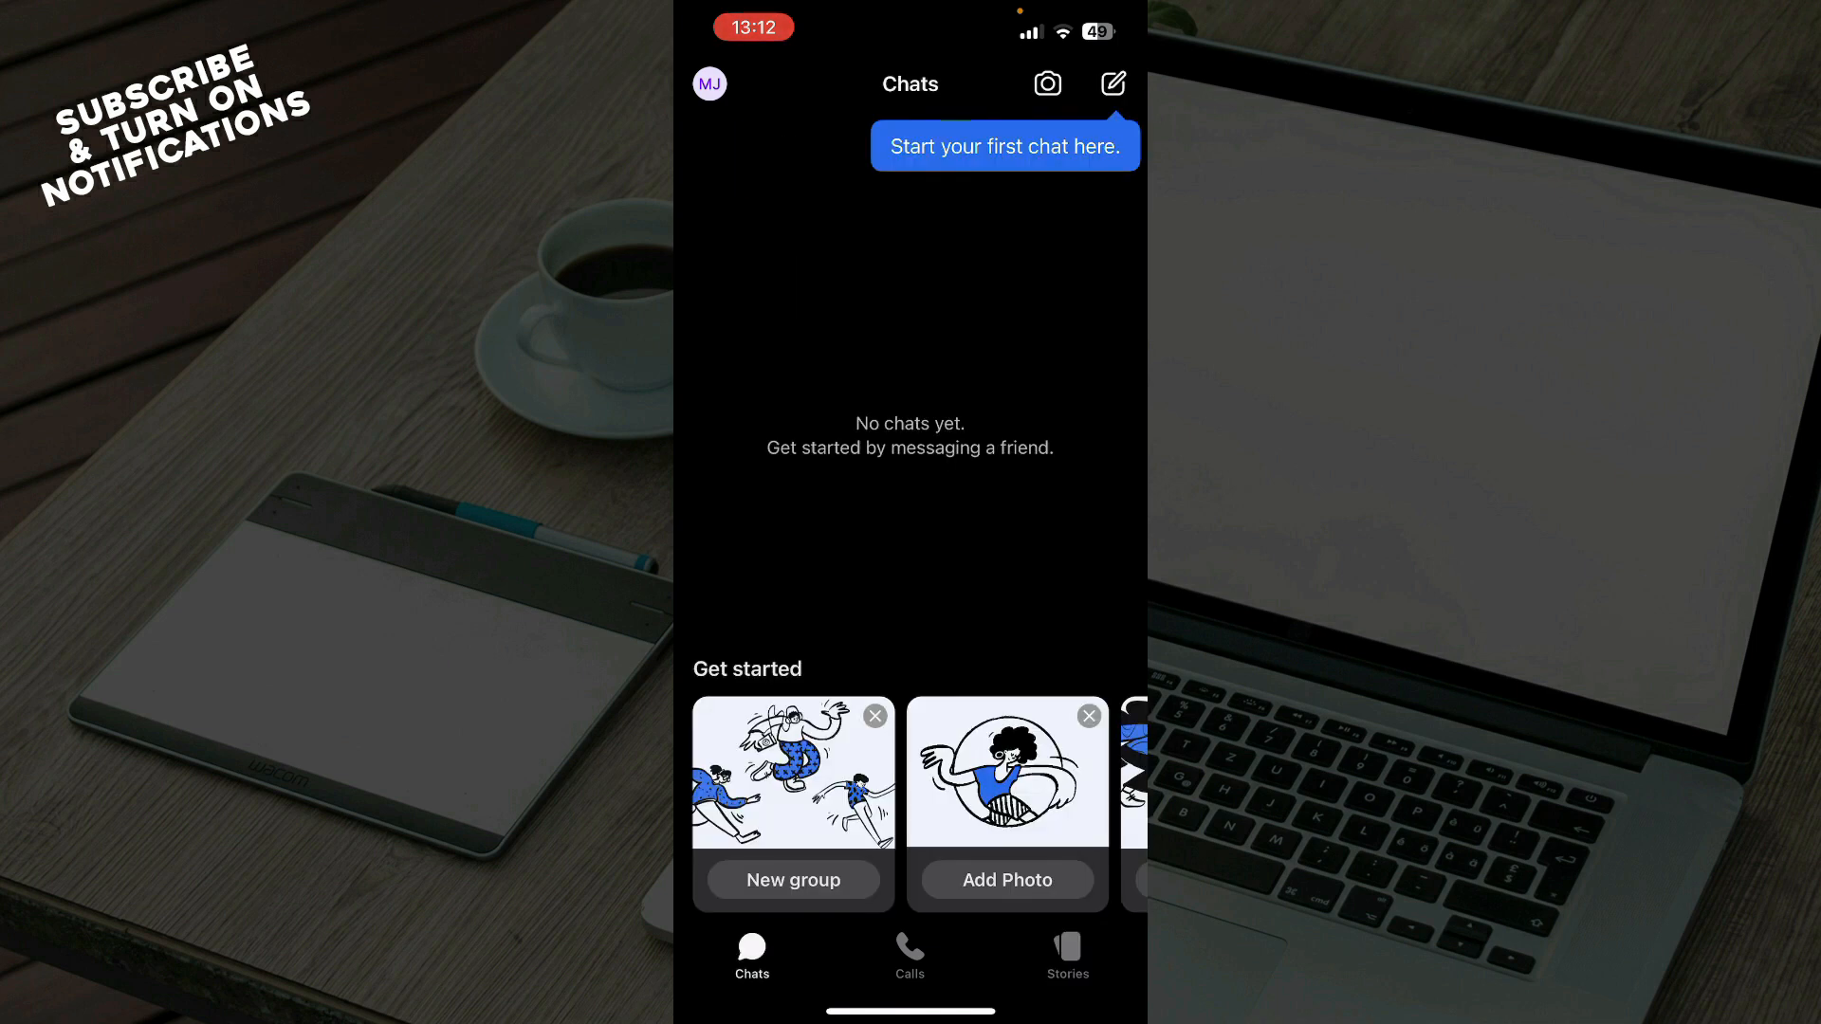
View the app Settings from the profile avatar, scroll through them, and return to chats
{"action": "left_click", "coordinate": [709, 84]}
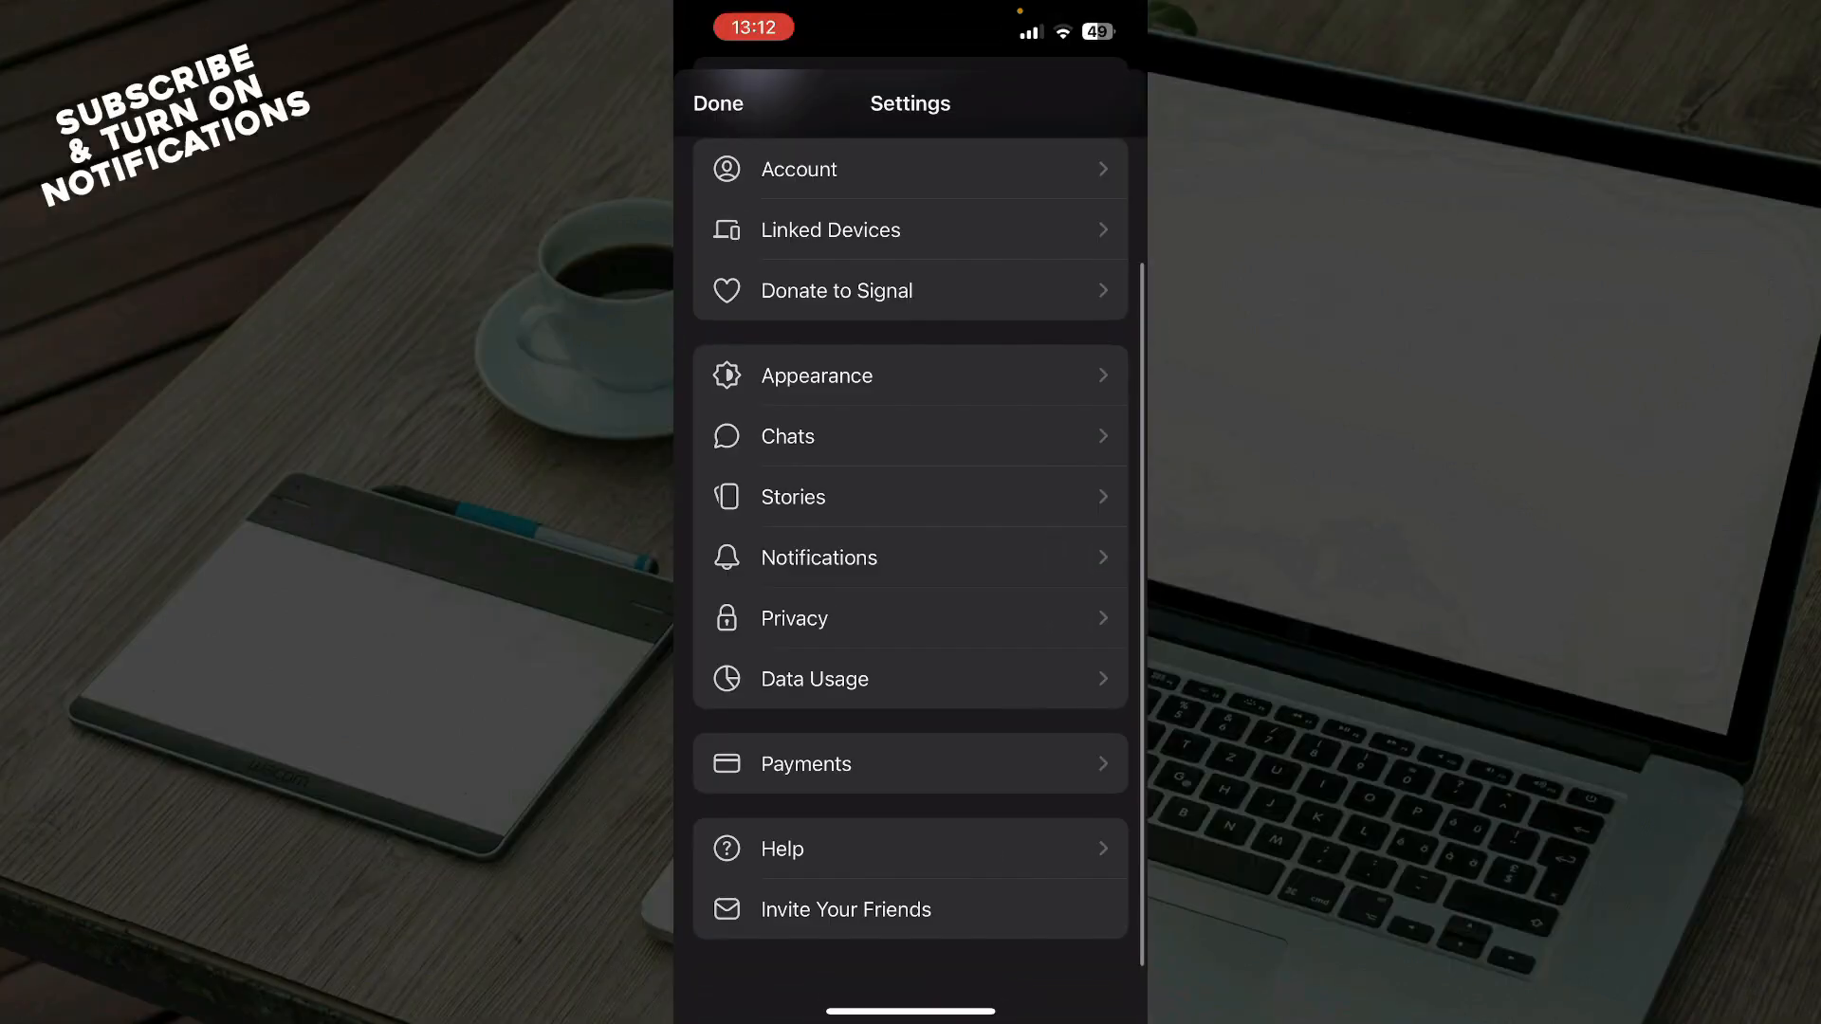
{"action": "scroll", "scroll_direction": "up", "scroll_amount": 3}
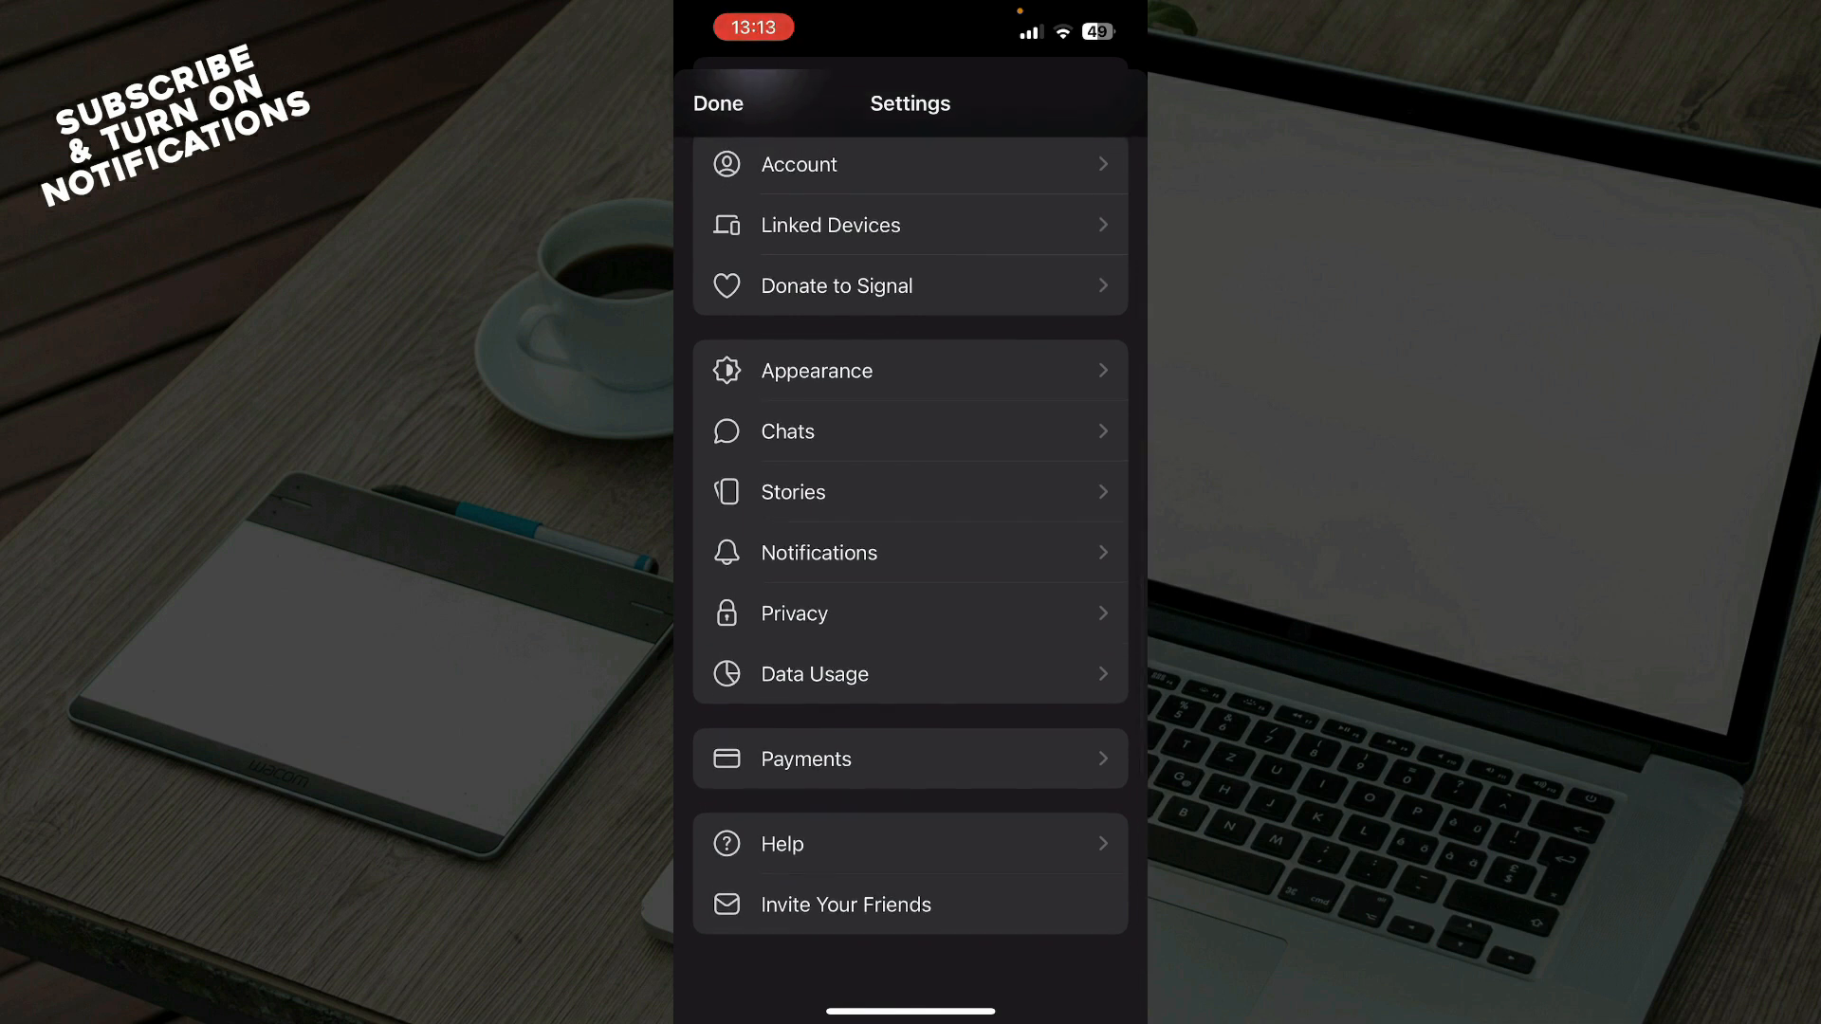
{"action": "left_click", "coordinate": [717, 102]}
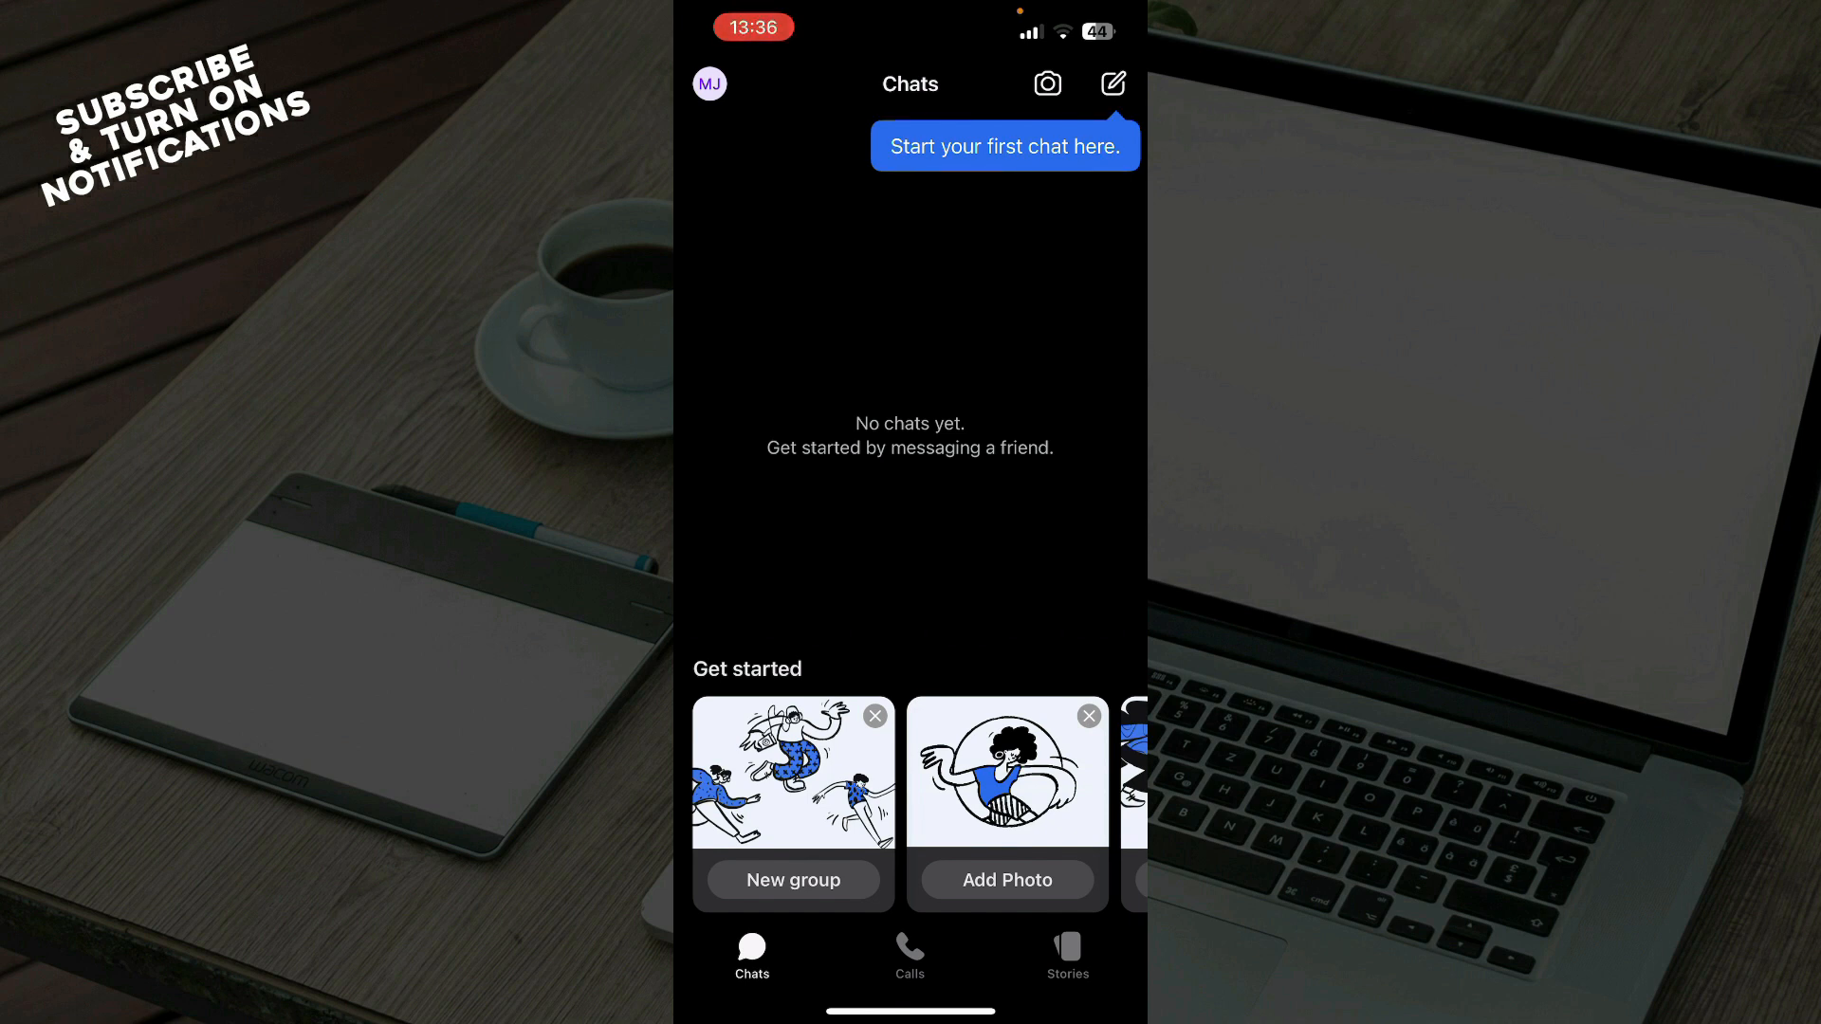
View the Notifications settings (message sound, notification content, badge count), then leave unchanged
{"action": "left_click", "coordinate": [908, 954]}
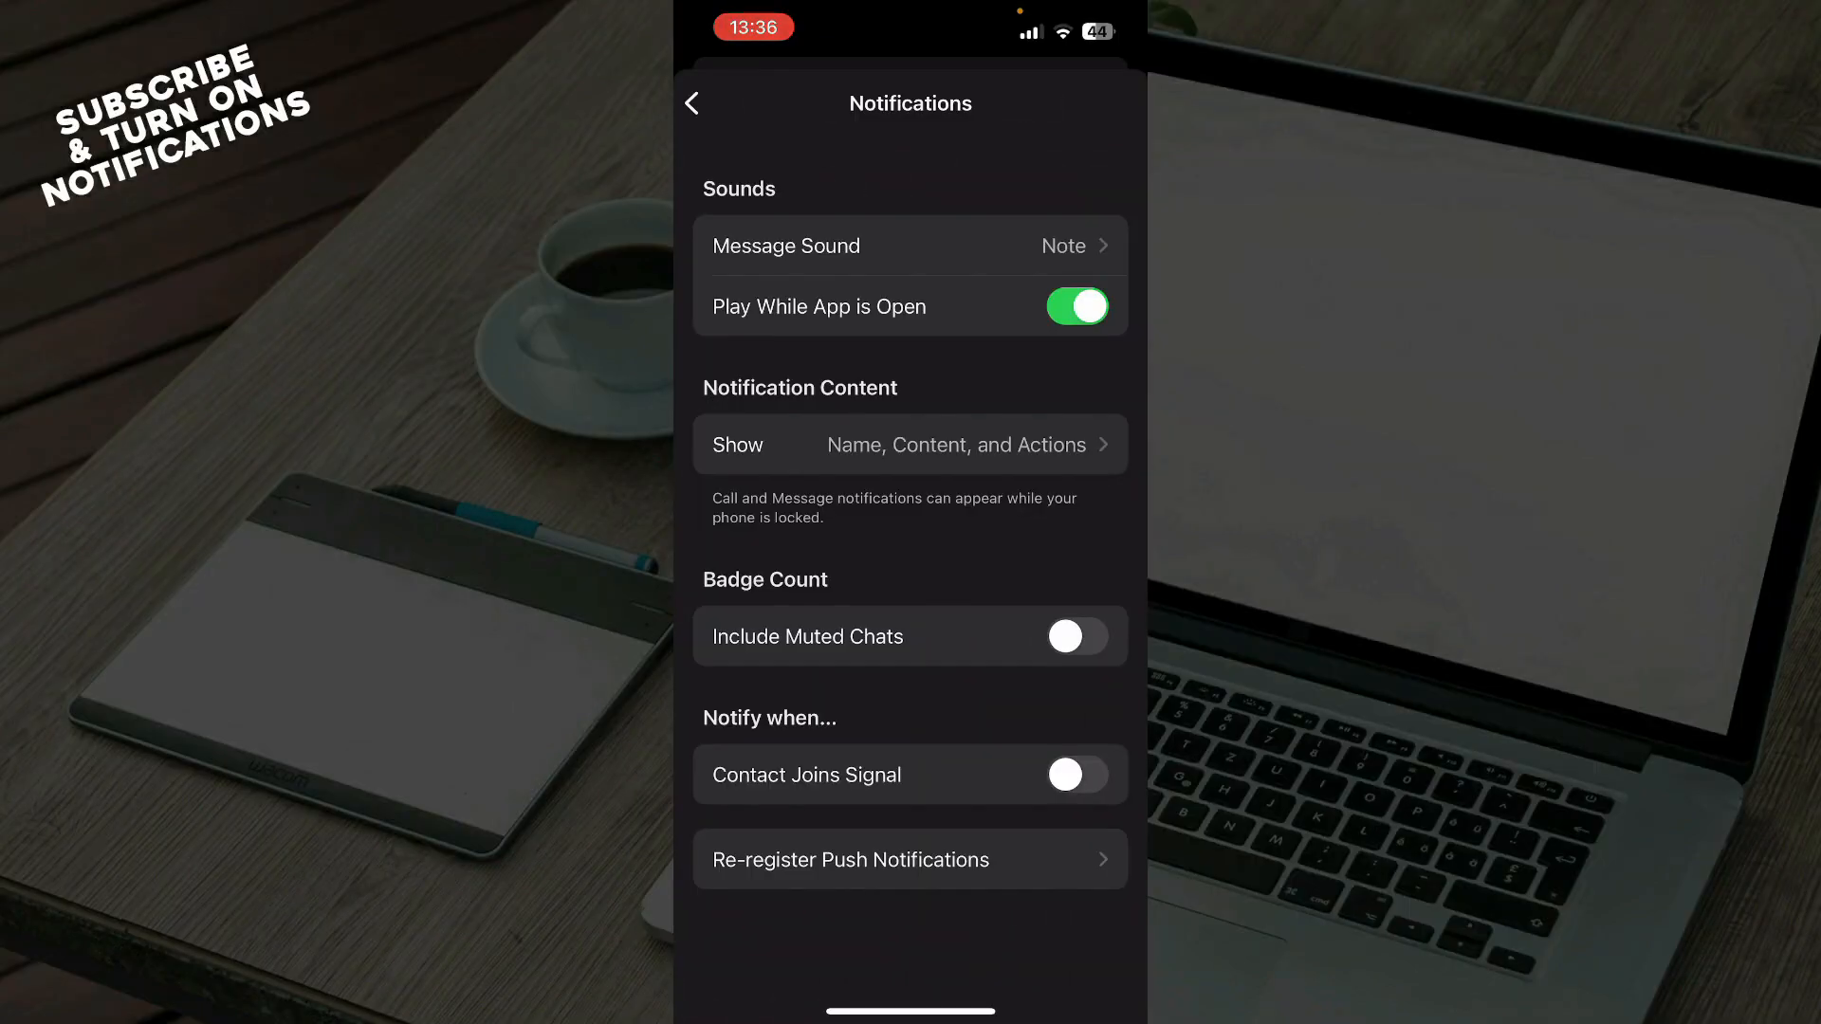
{"action": "left_click", "coordinate": [693, 102]}
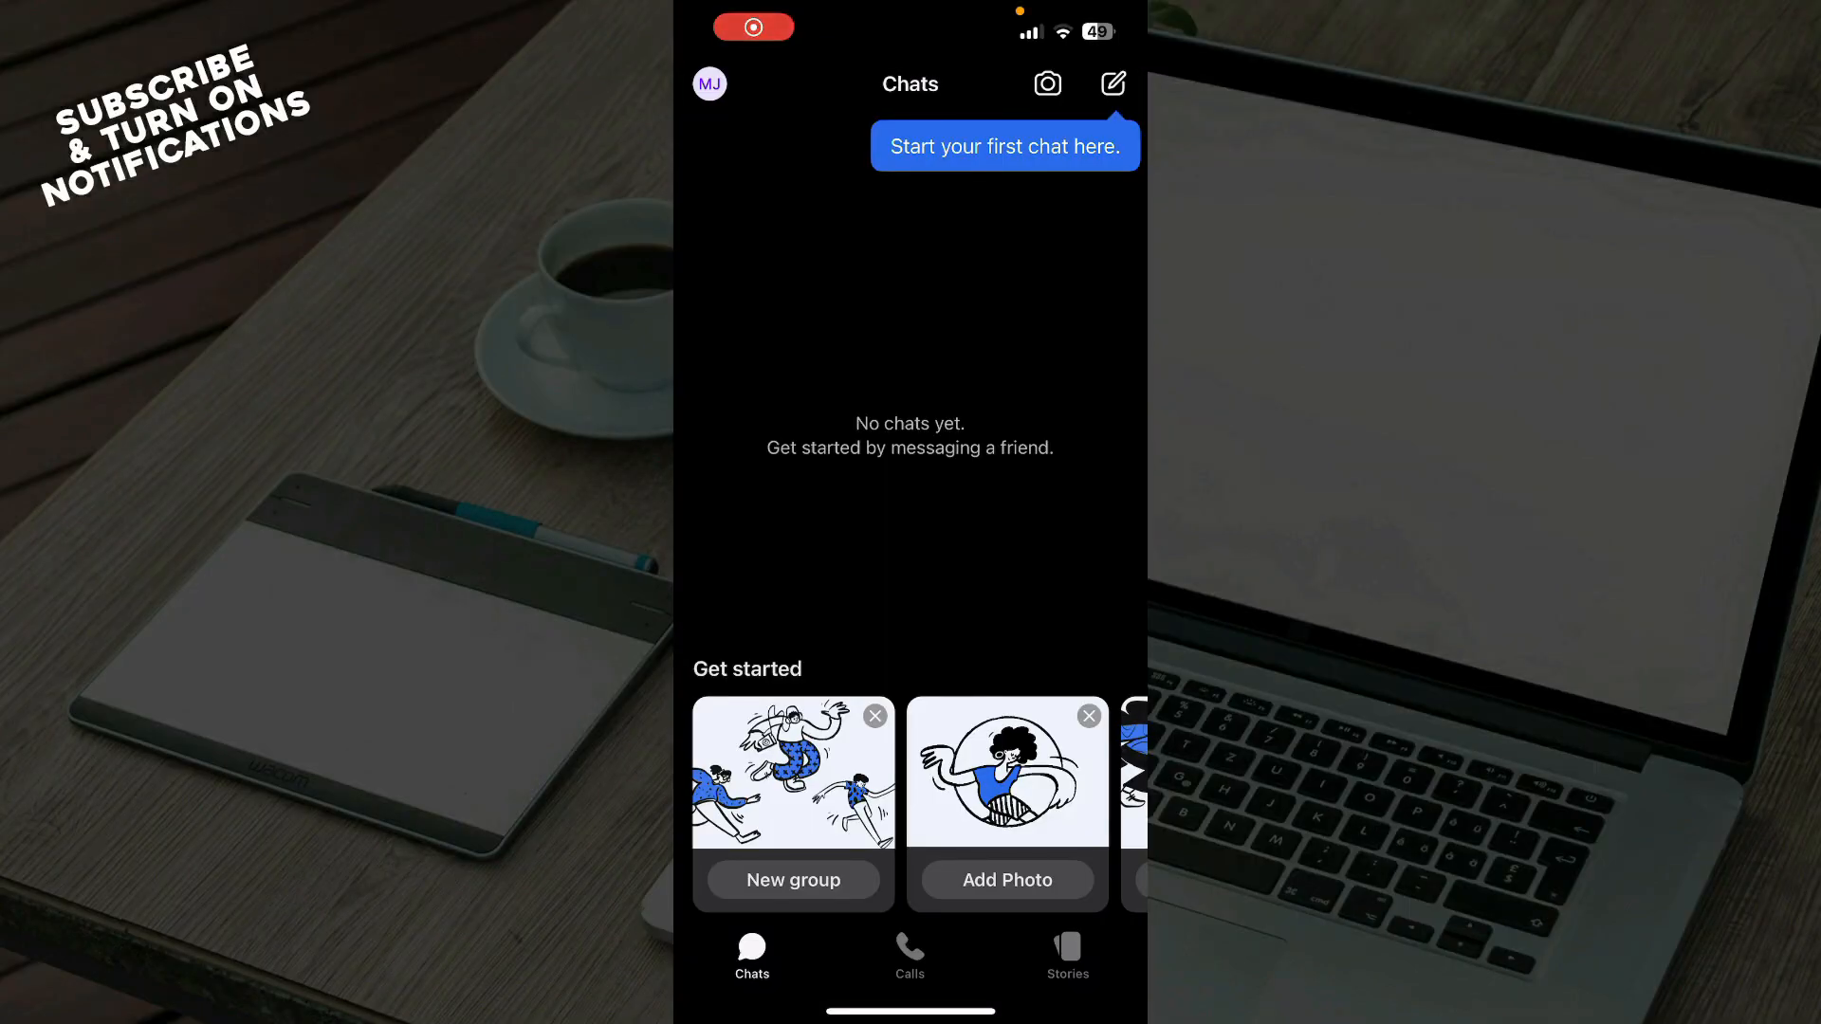